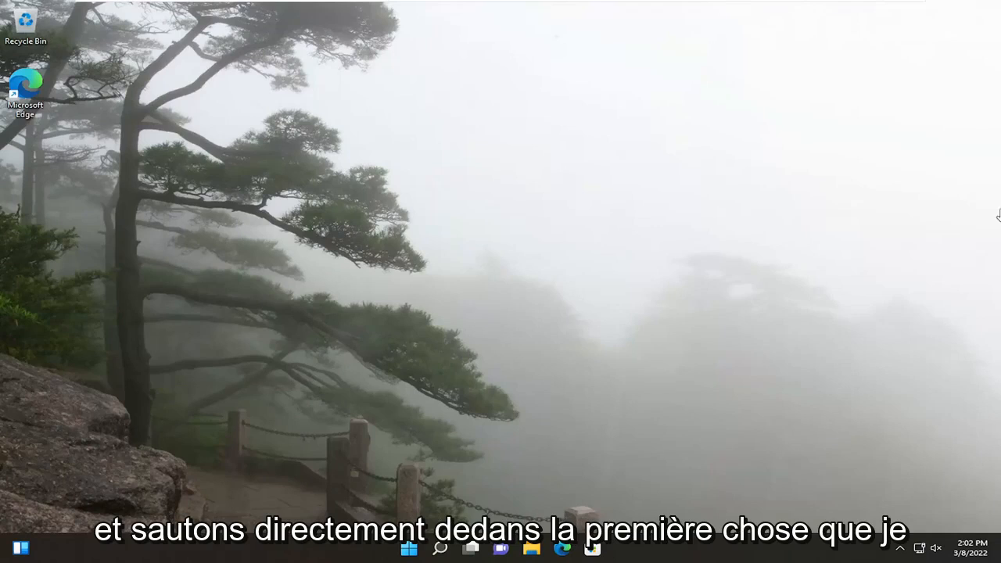
# Step: Search the Start menu for Control Panel and open it
pyautogui.click(440, 548)
pyautogui.write('control')
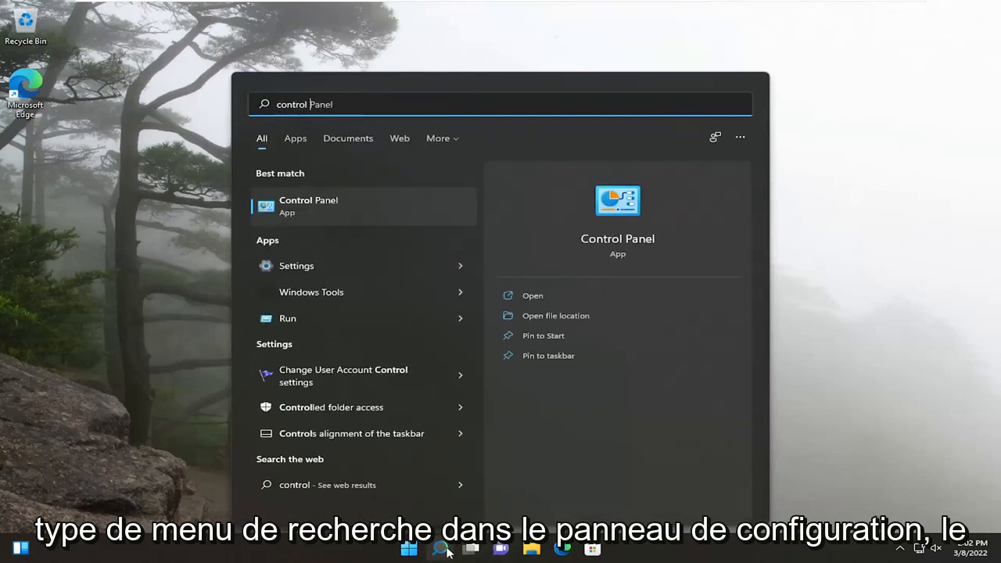
pyautogui.write('panel')
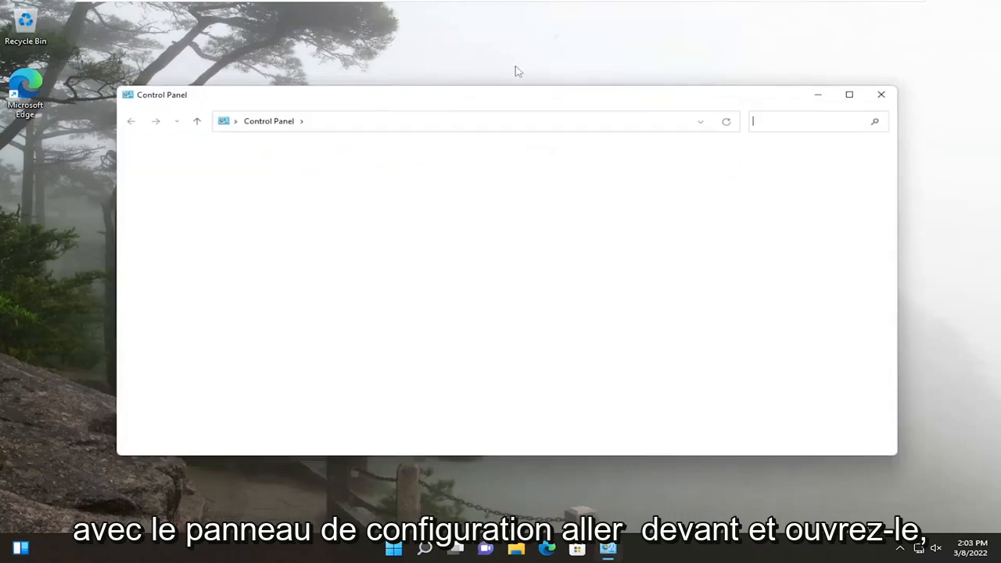
# Step: Open the Balanced plan's advanced settings via Hardware and Sound and Power Options
pyautogui.click(740, 143)
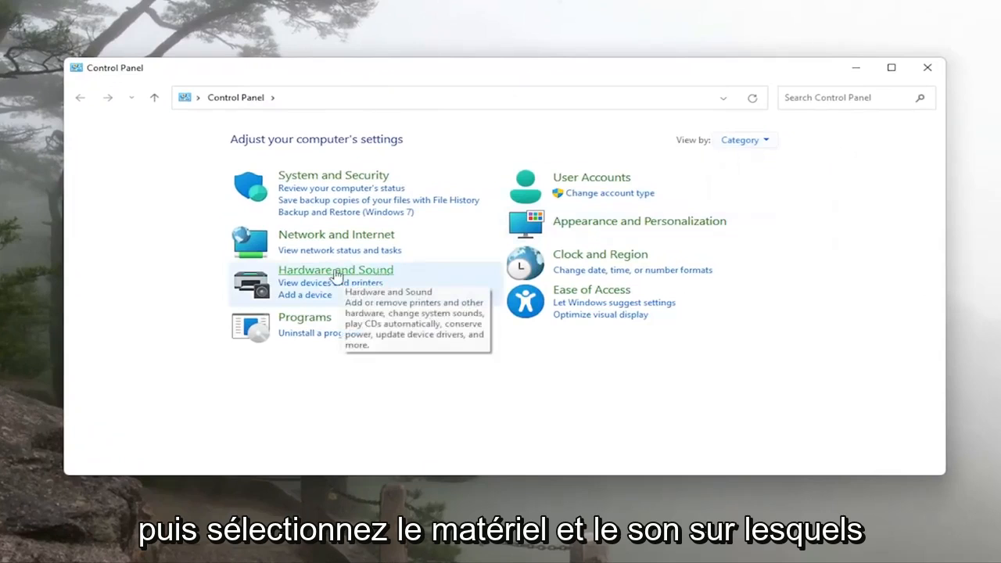
pyautogui.click(335, 269)
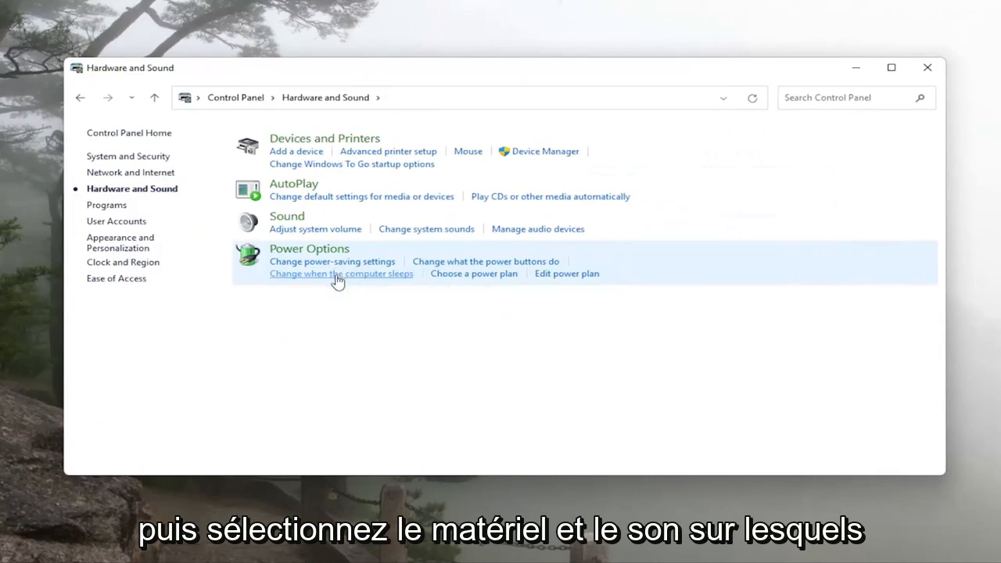
pyautogui.moveTo(312, 249)
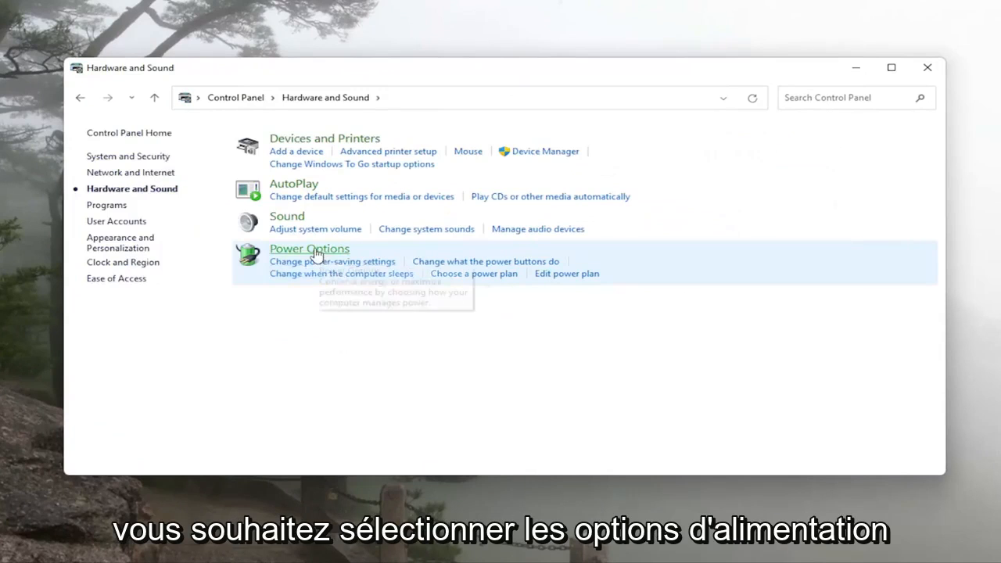
pyautogui.click(309, 248)
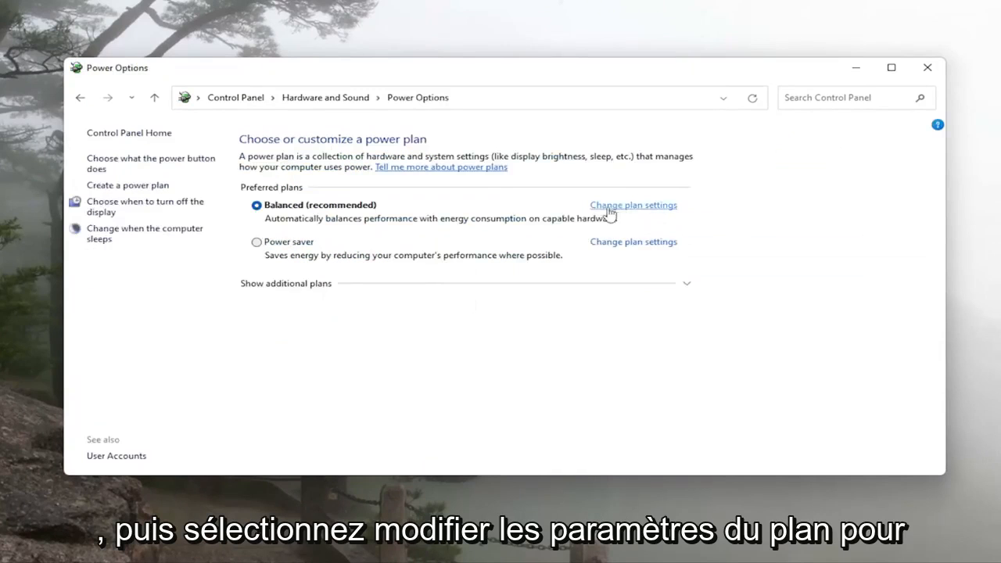
pyautogui.moveTo(550, 216)
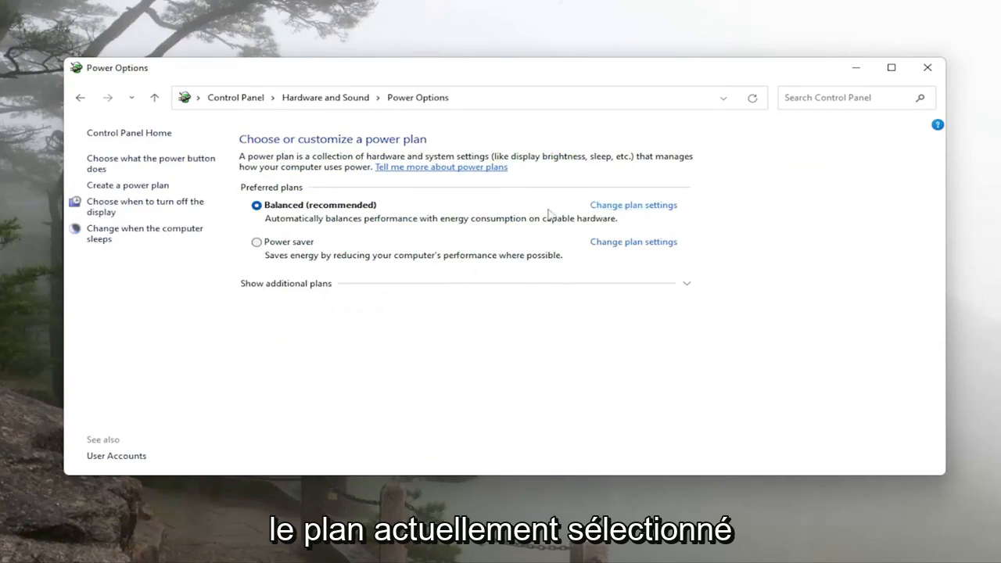
pyautogui.click(634, 204)
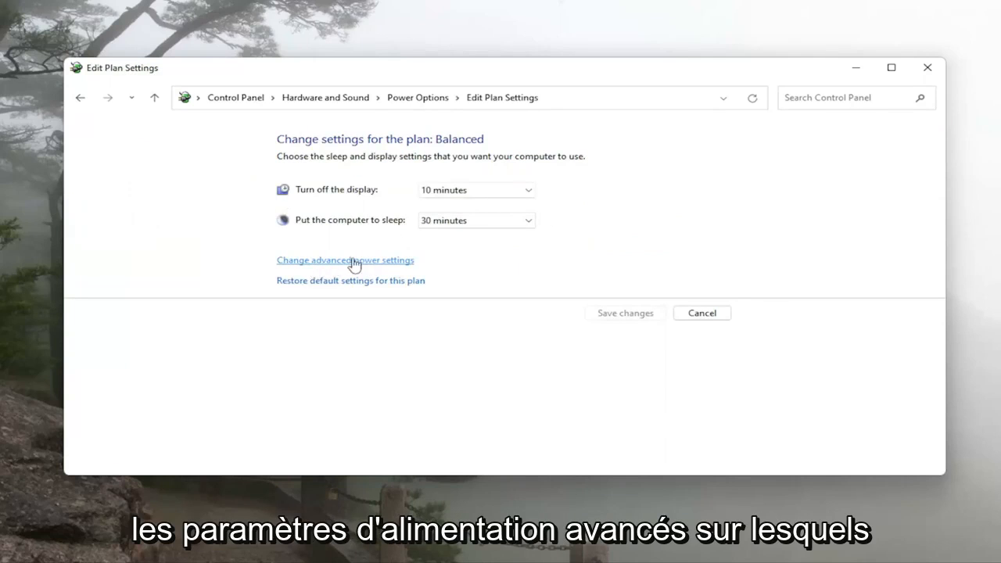
pyautogui.click(345, 260)
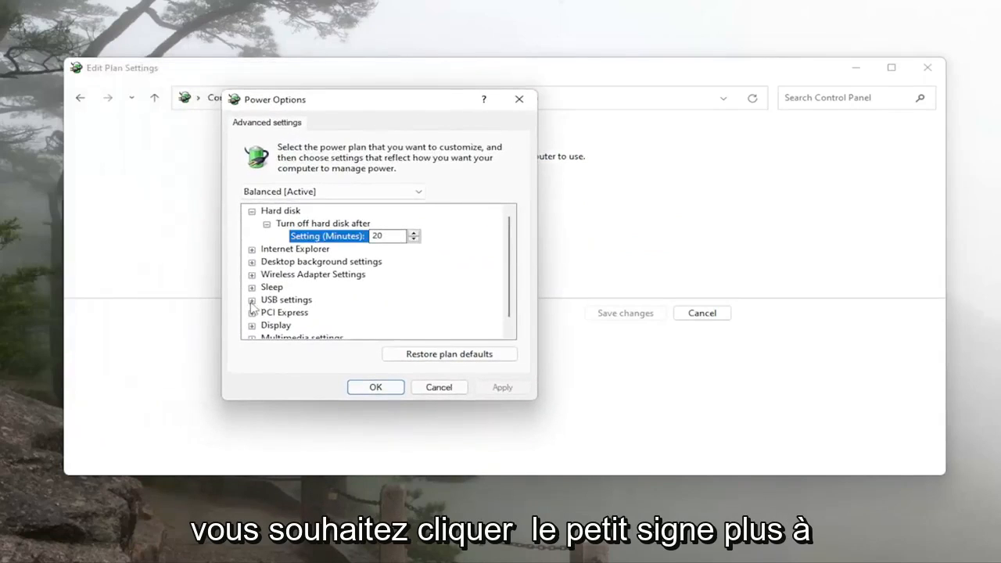
# Step: Set USB selective suspend to Disabled for the Balanced plan and confirm with OK
pyautogui.click(252, 300)
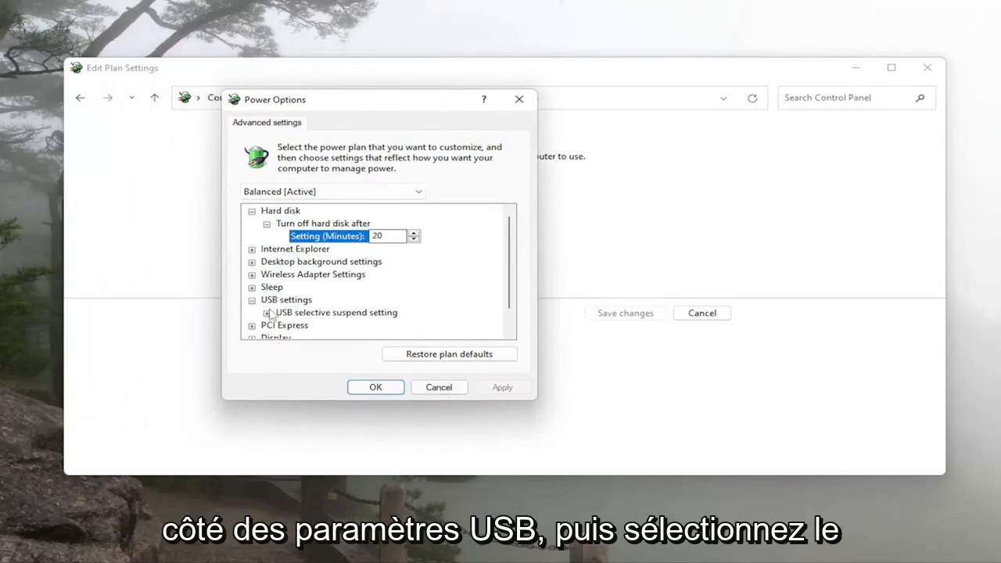
pyautogui.moveTo(336, 312)
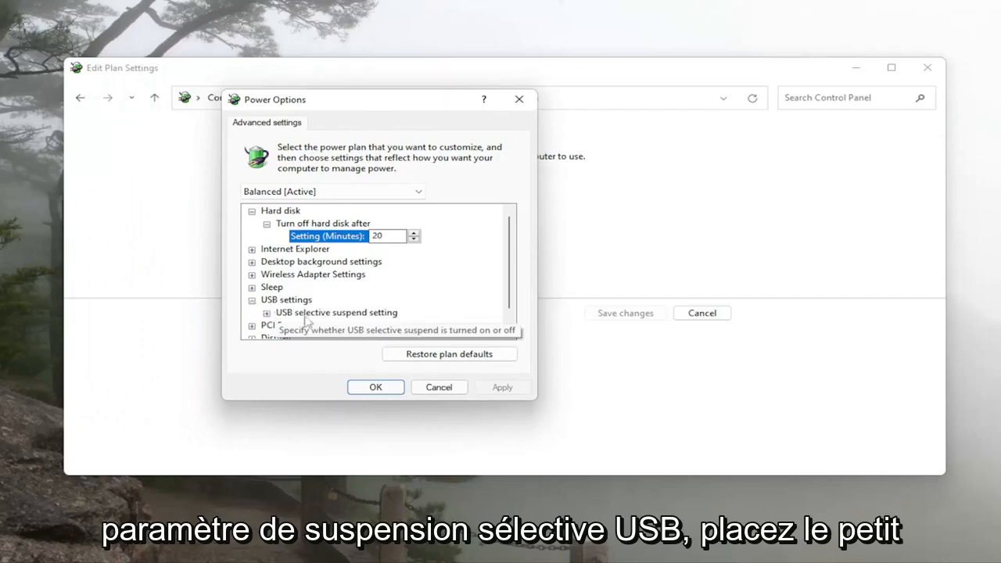
pyautogui.click(266, 313)
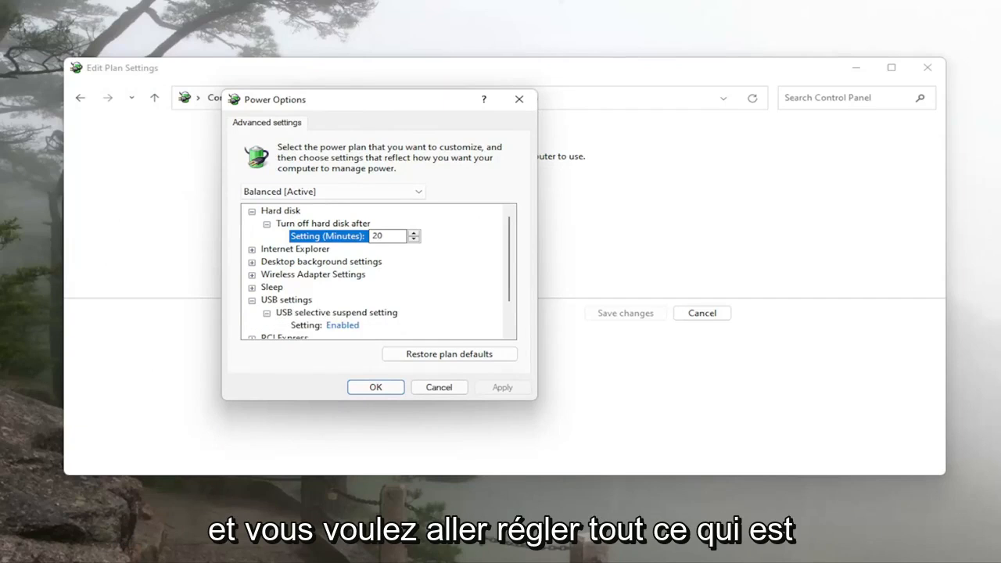
pyautogui.moveTo(340, 323)
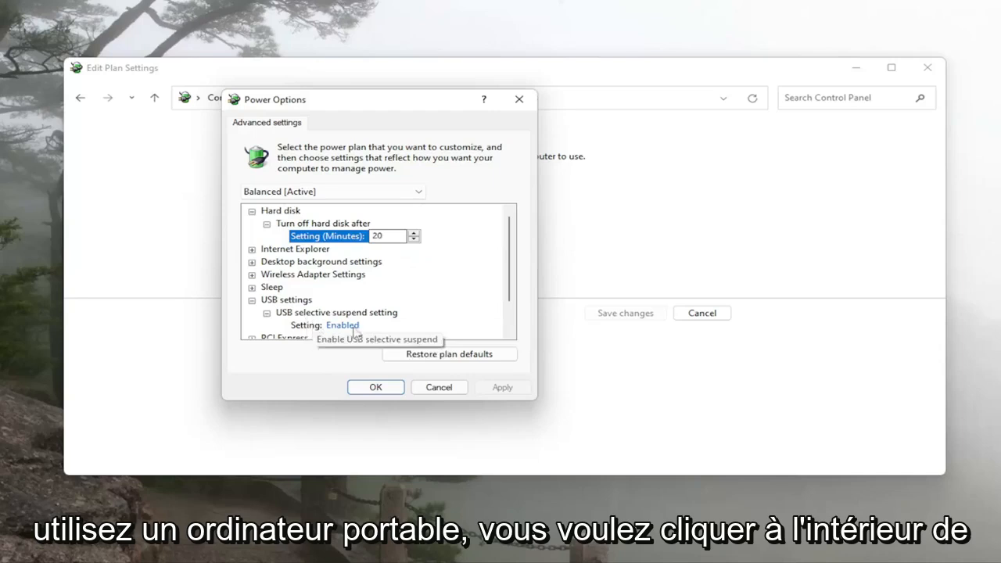
pyautogui.click(344, 325)
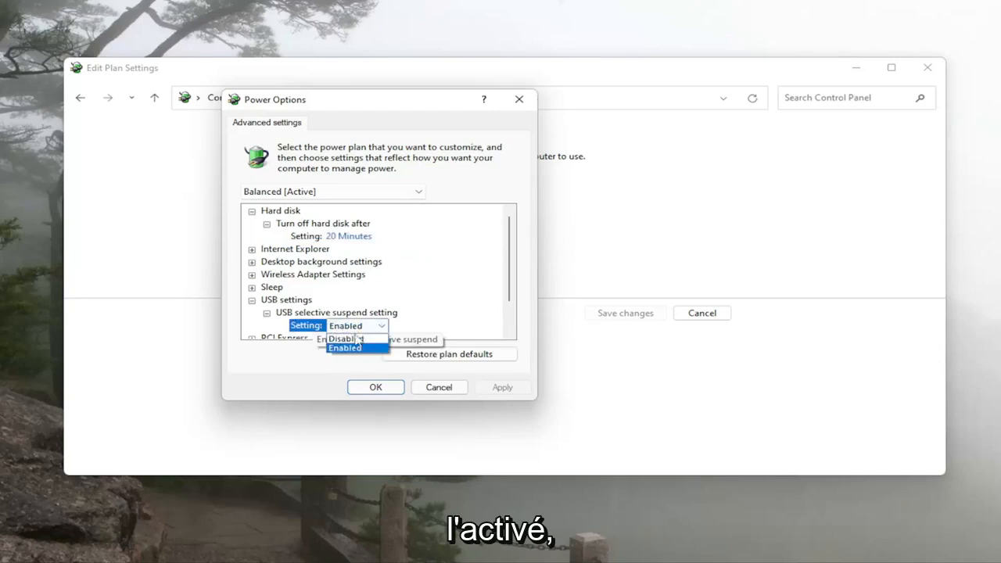
pyautogui.click(341, 338)
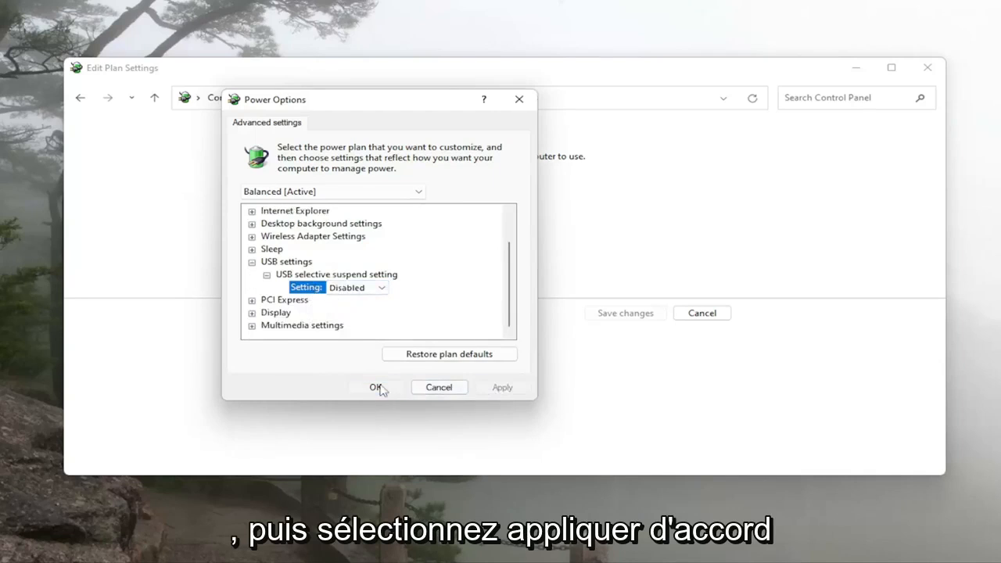
pyautogui.click(375, 387)
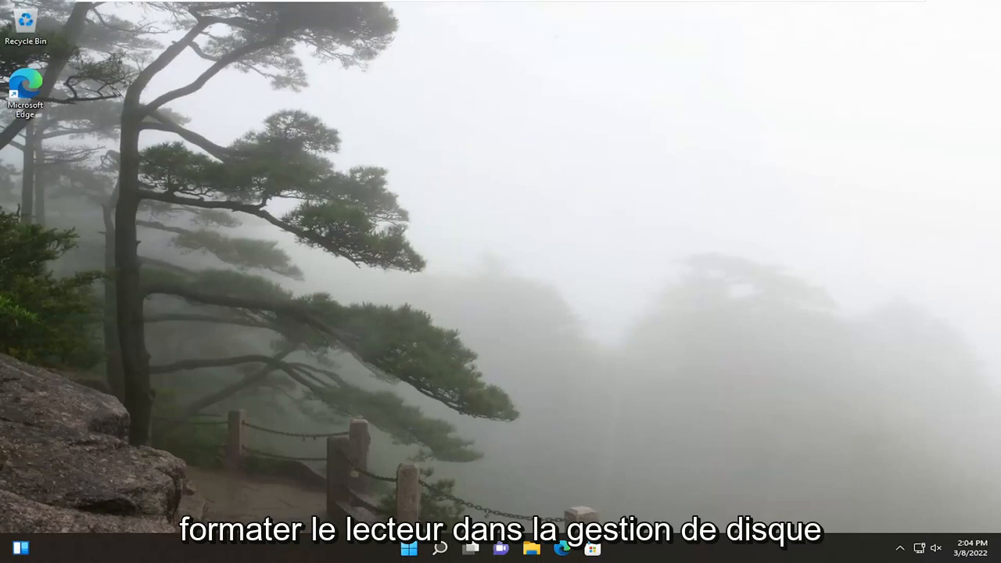
# Step: Search 'disk management' and open Create and format hard disk partitions
pyautogui.click(439, 548)
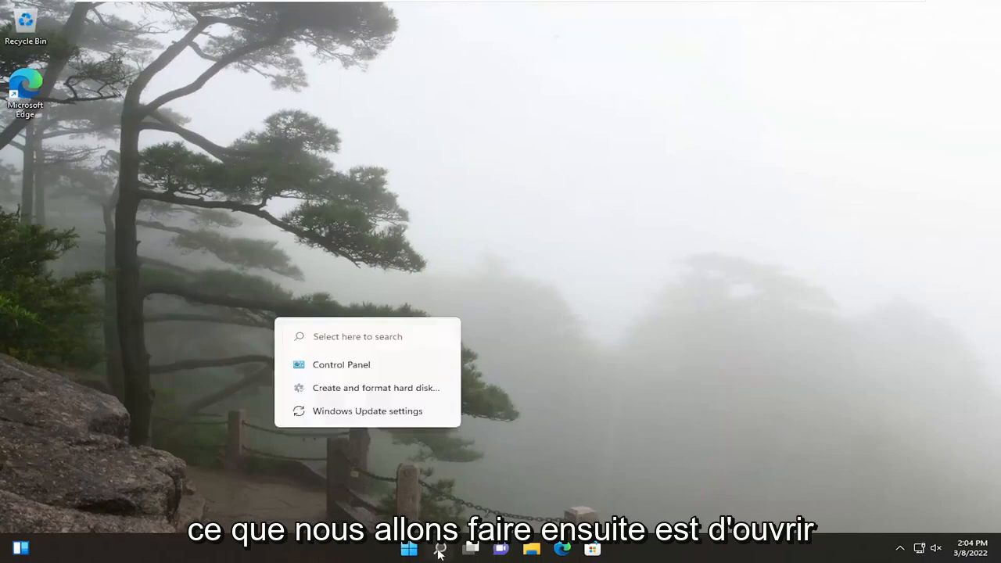
pyautogui.write('disk m')
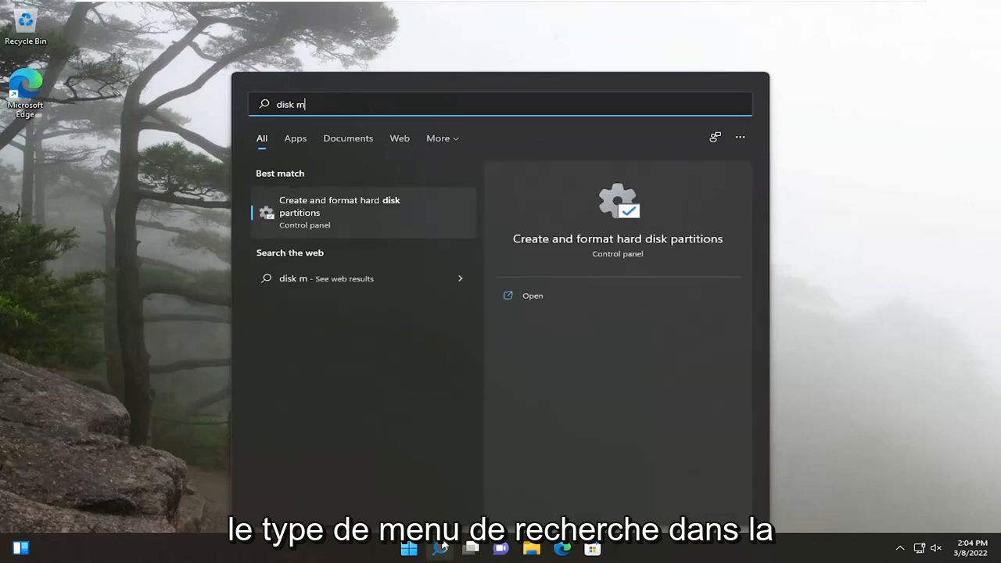
pyautogui.write('anag')
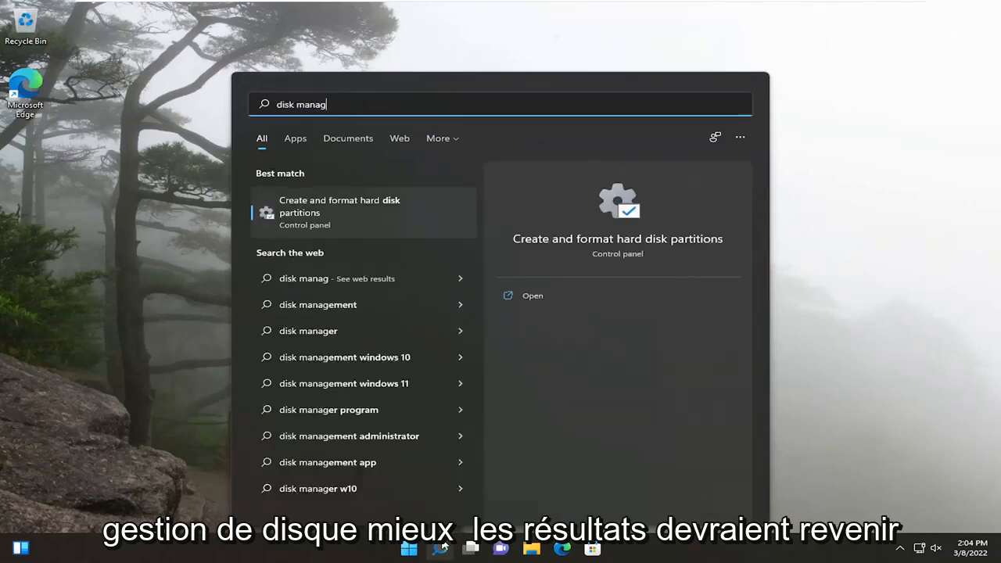
pyautogui.write('ement')
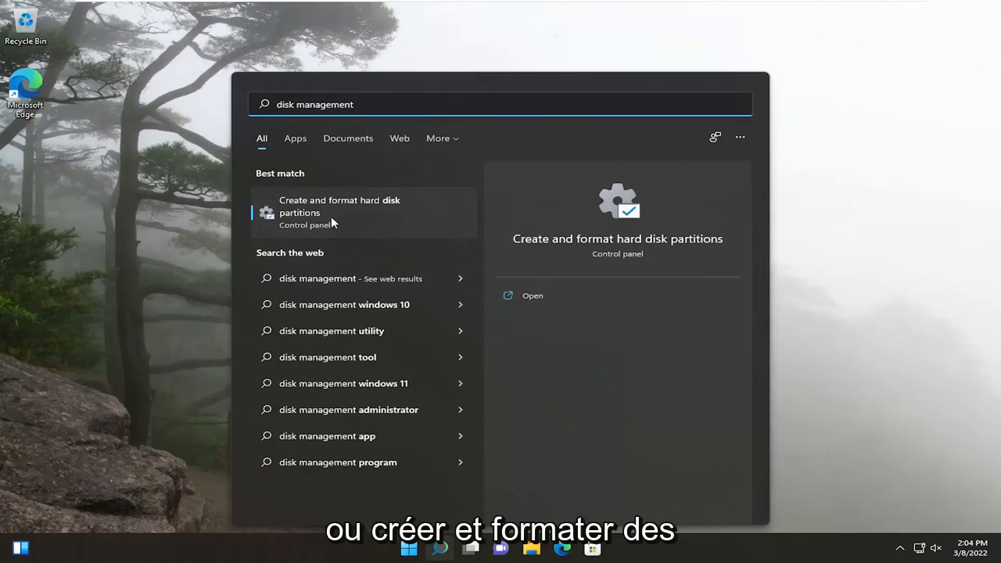
pyautogui.moveTo(324, 213)
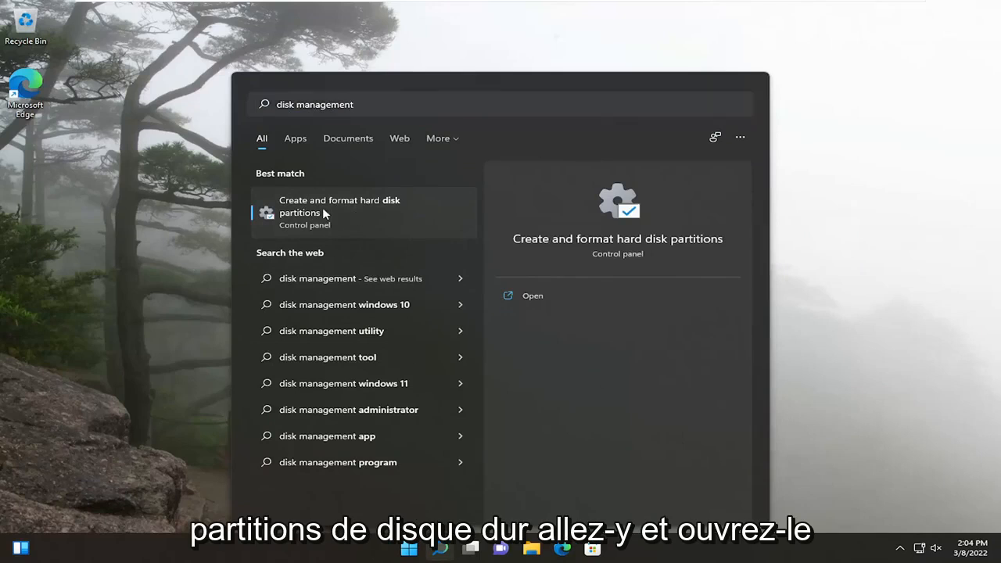
pyautogui.click(532, 296)
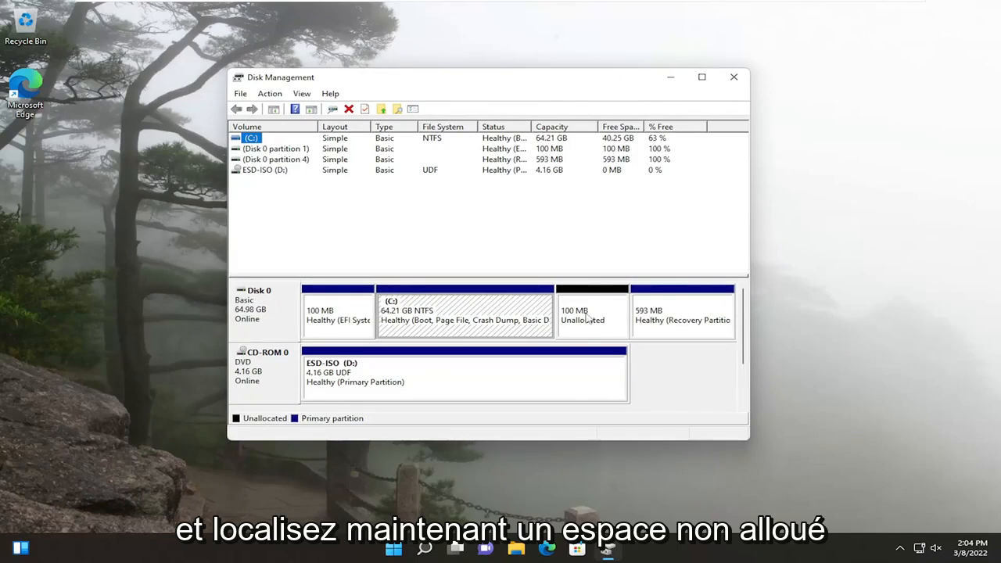
# Step: Start a New Simple Volume on the 100 MB unallocated space, past the welcome page
pyautogui.rightClick(583, 313)
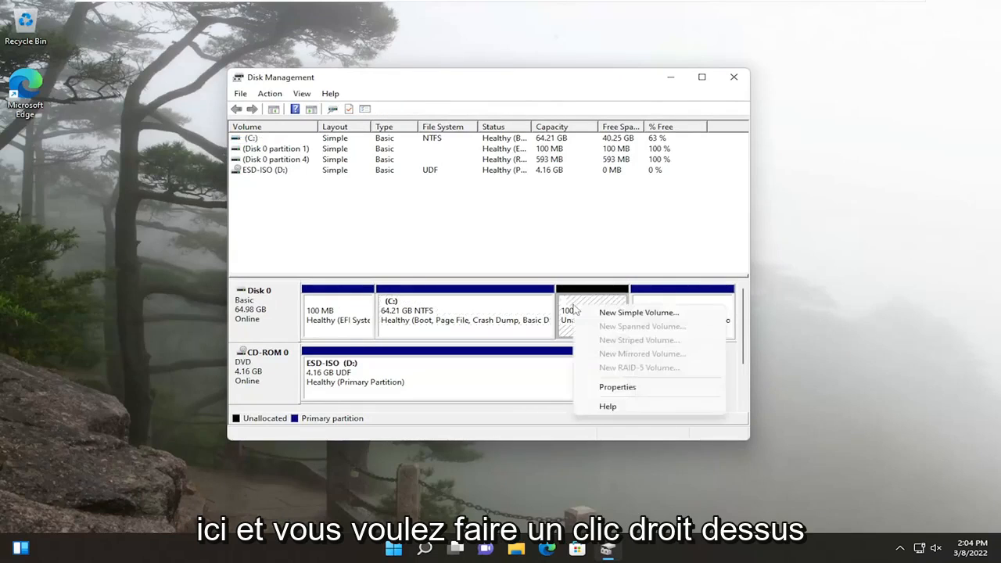
pyautogui.click(639, 312)
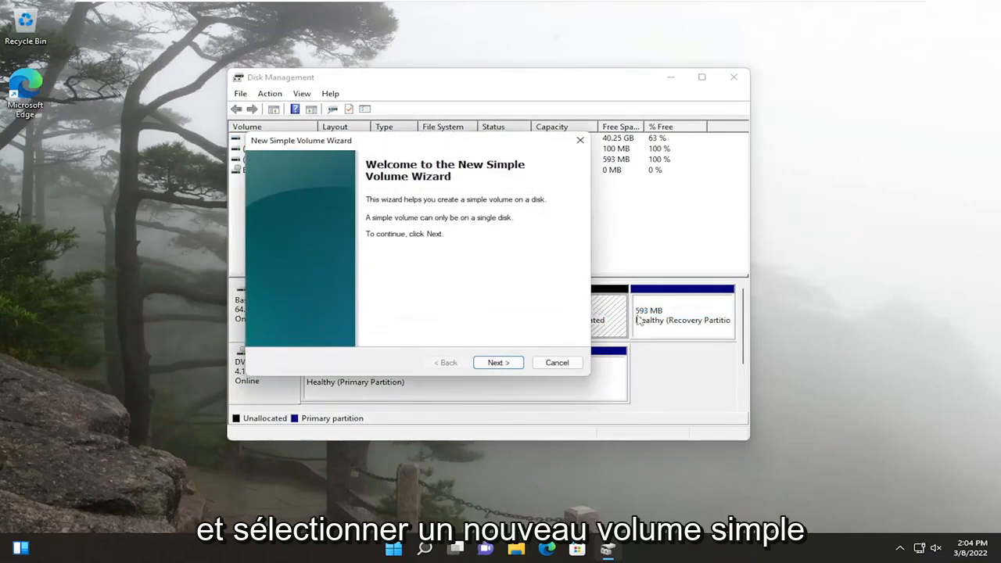
pyautogui.click(498, 362)
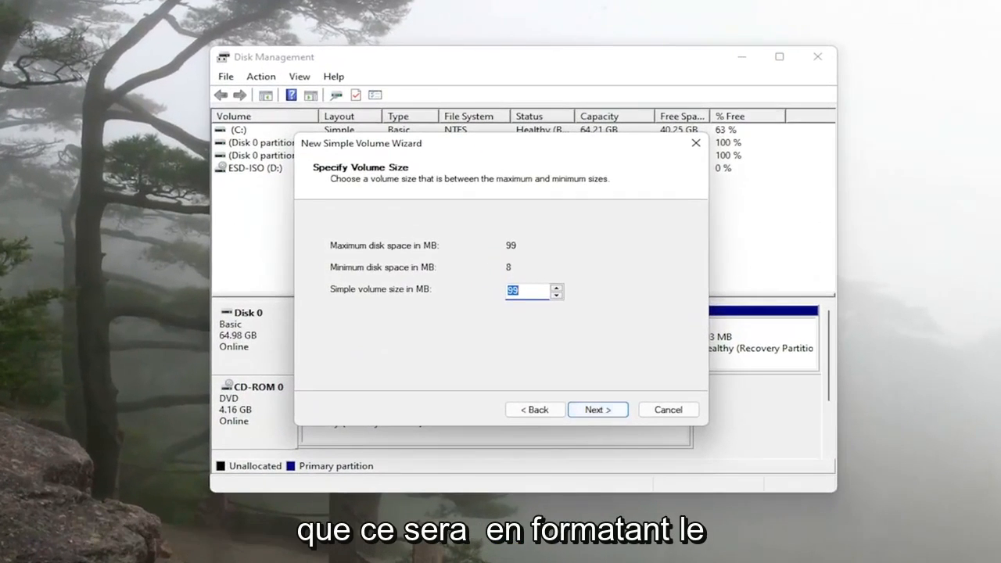
pyautogui.moveTo(446, 233)
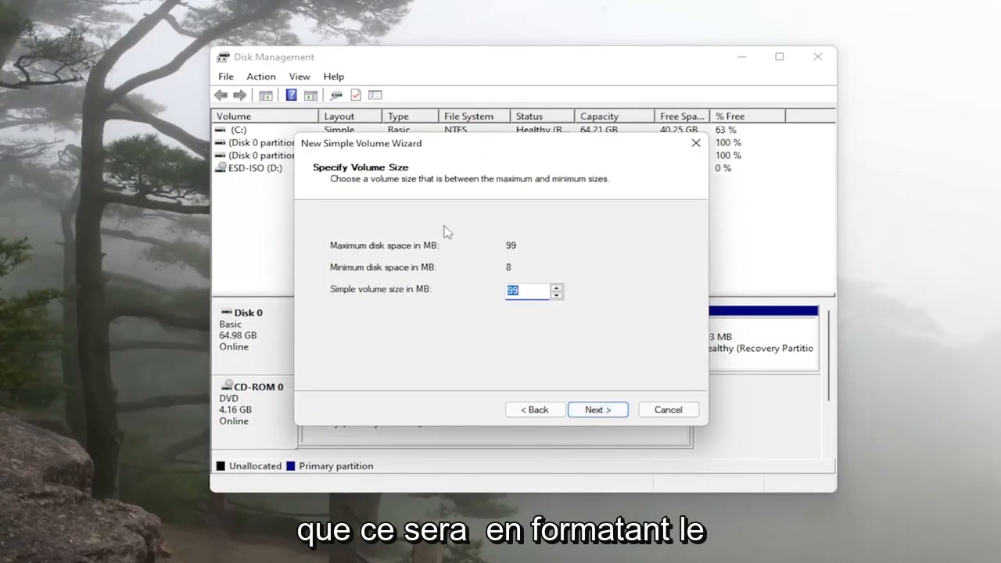
pyautogui.moveTo(465, 166)
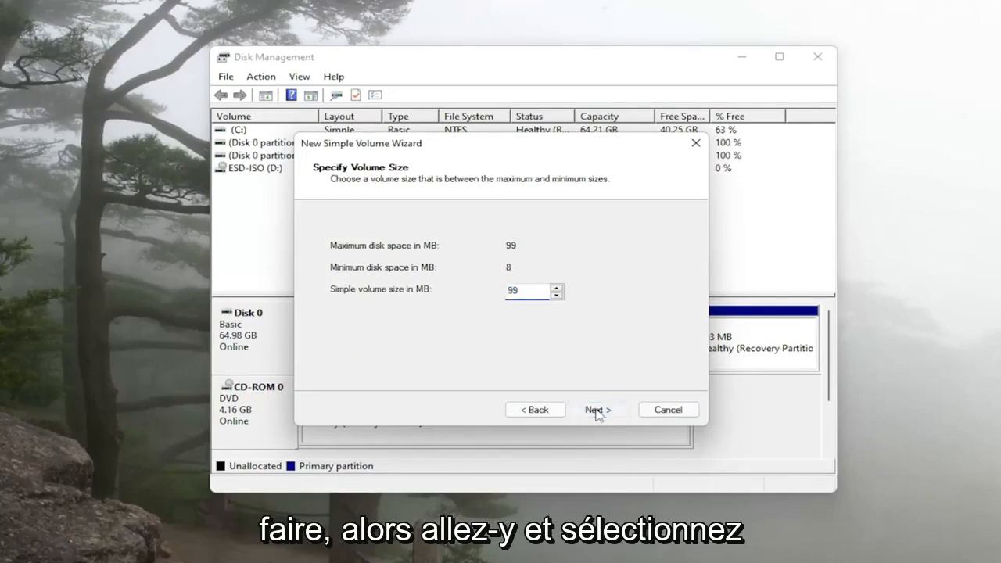
# Step: Accept the 99 MB volume size and drive letter E
pyautogui.click(597, 409)
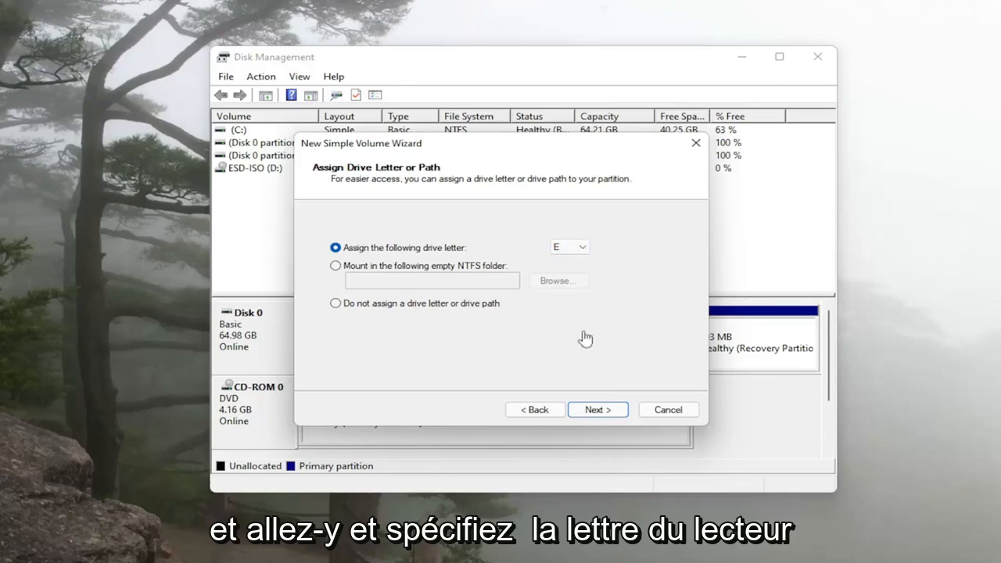
pyautogui.moveTo(582, 389)
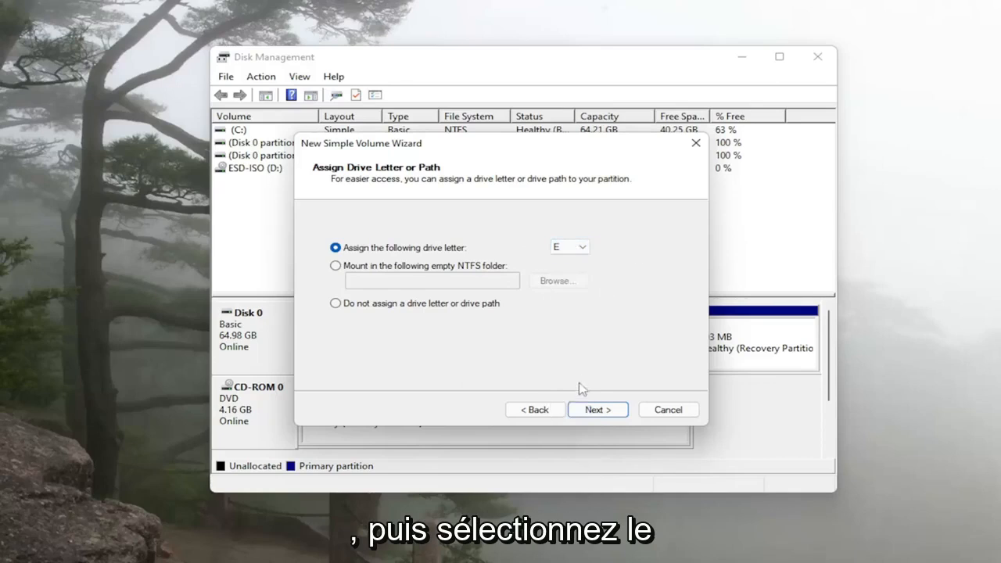
pyautogui.click(597, 409)
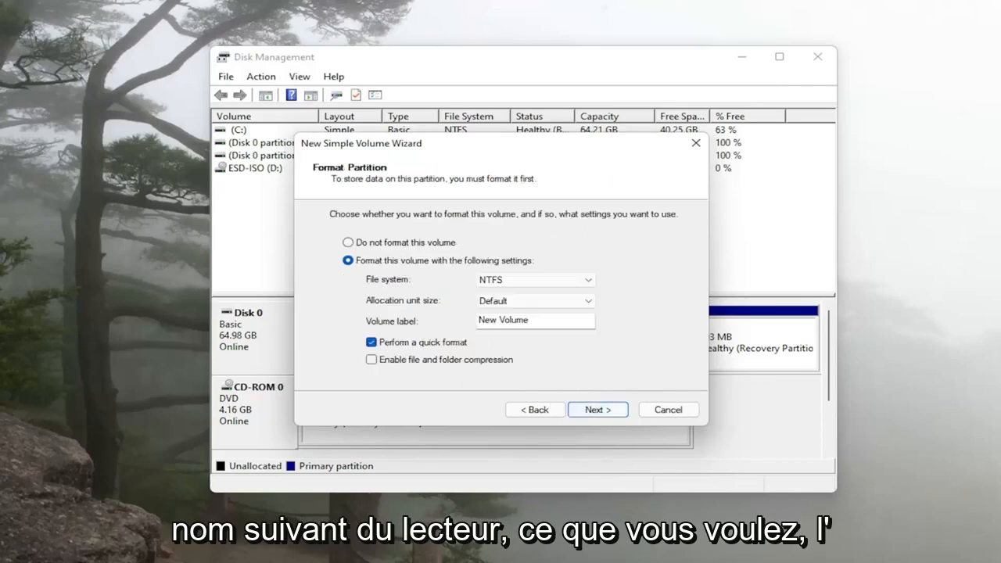
# Step: Keep NTFS, default allocation, label 'New Volume' and quick format, then continue
pyautogui.tripleClick(535, 320)
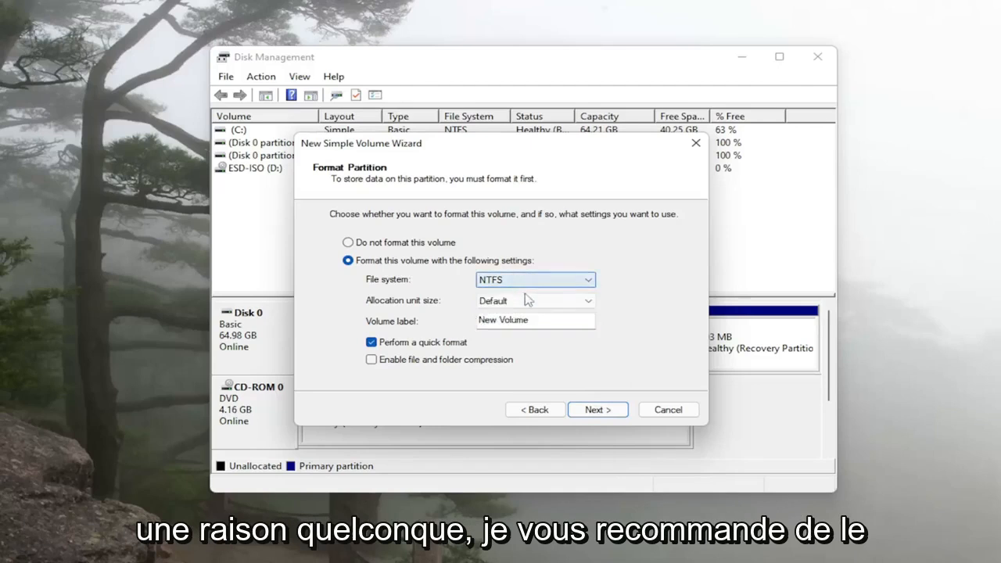
pyautogui.moveTo(634, 271)
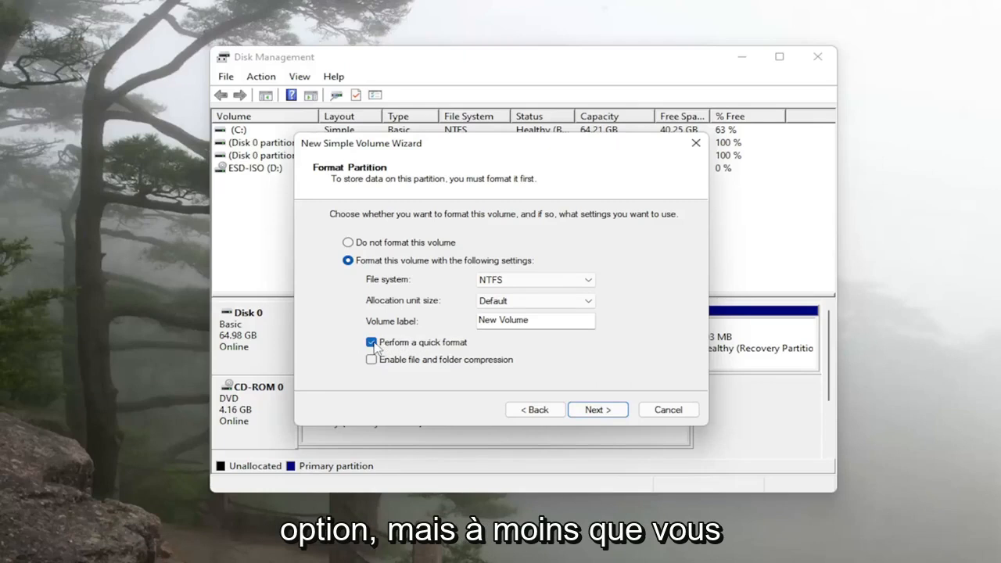
pyautogui.moveTo(384, 315)
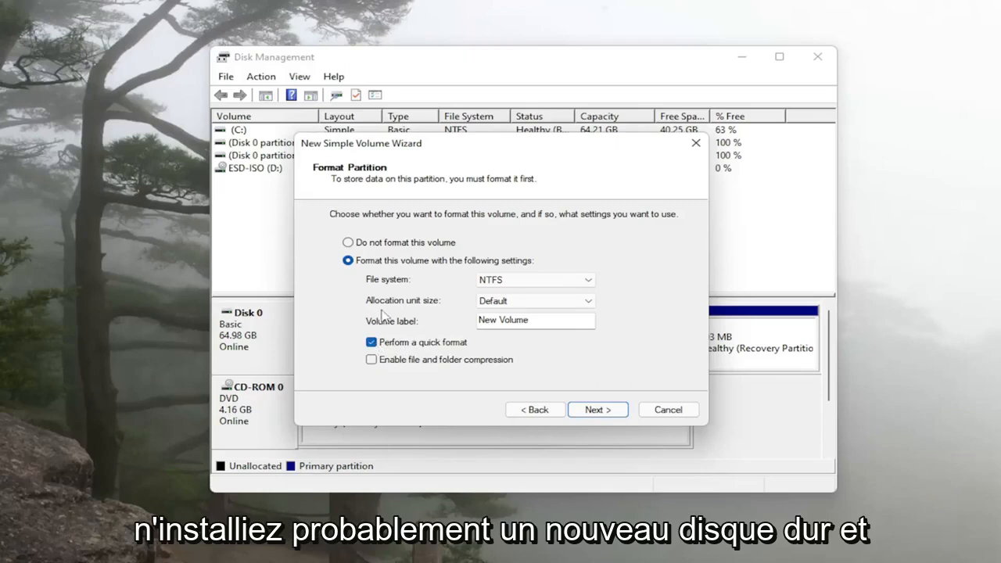
pyautogui.moveTo(383, 351)
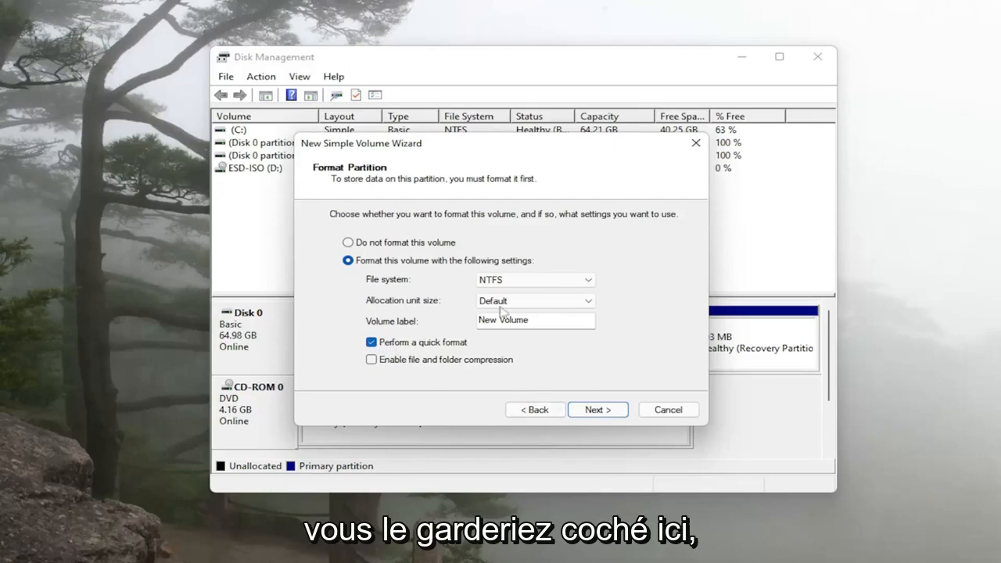
pyautogui.click(598, 409)
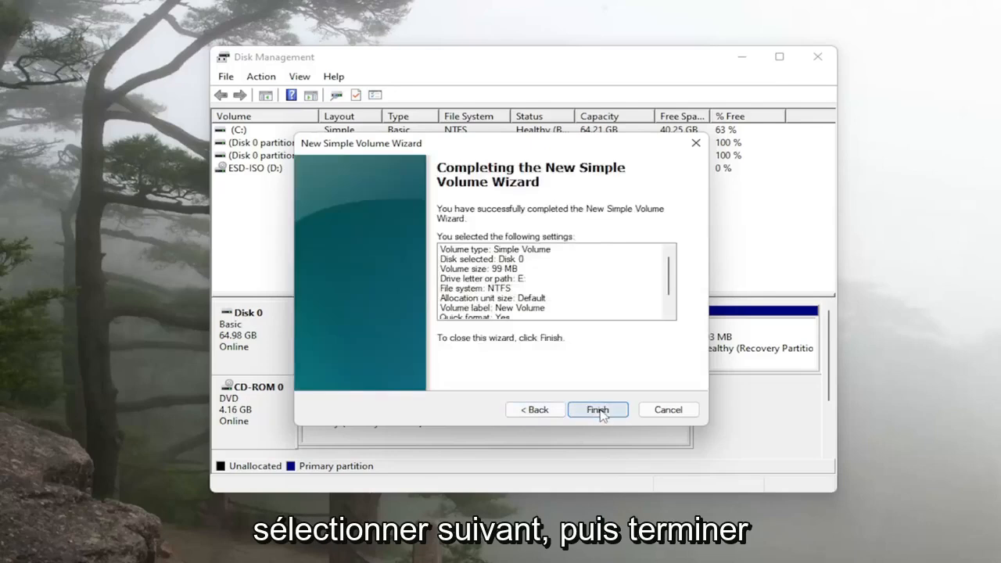
# Step: Finish the wizard to create New Volume (E:) and close Disk Management
pyautogui.click(597, 409)
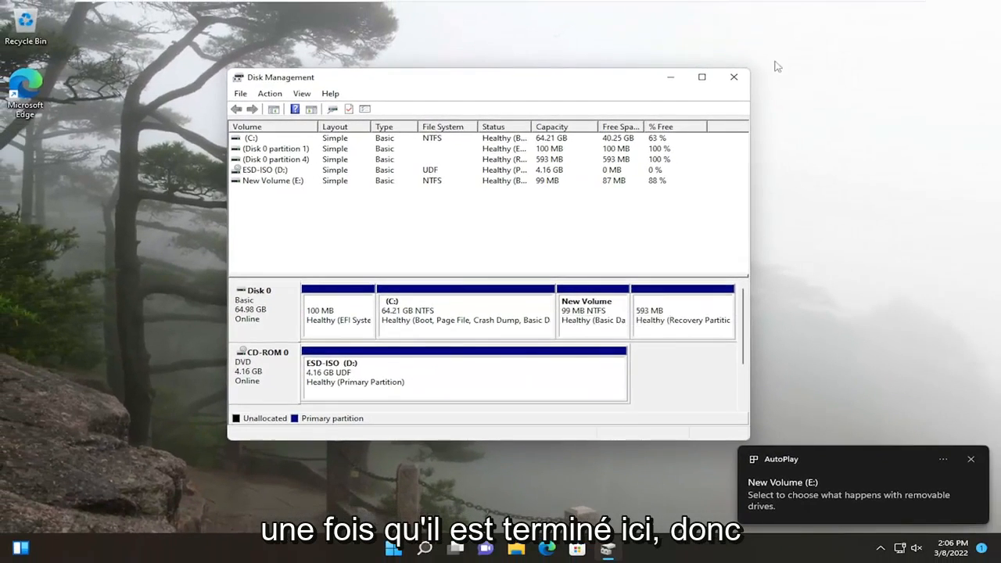
pyautogui.click(733, 77)
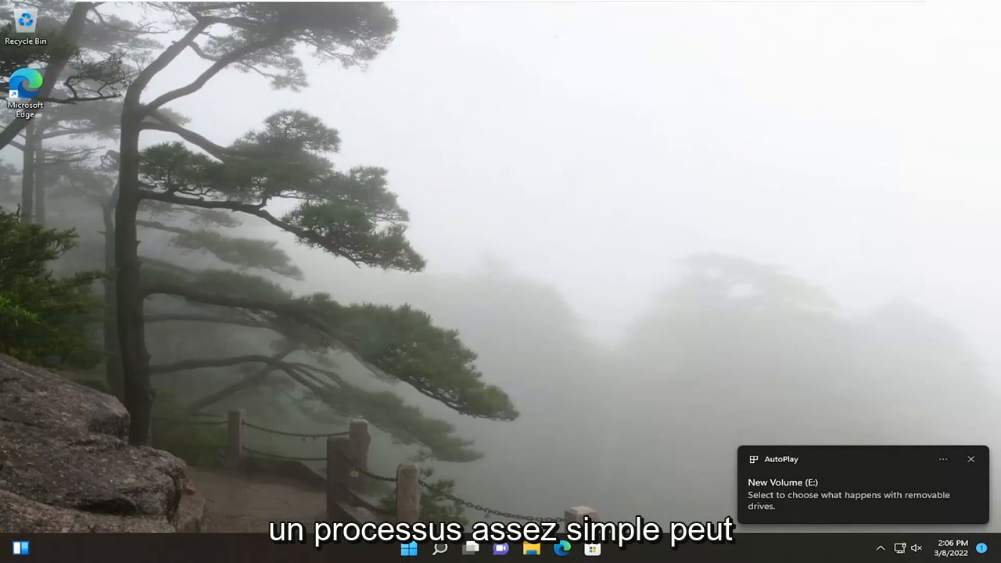